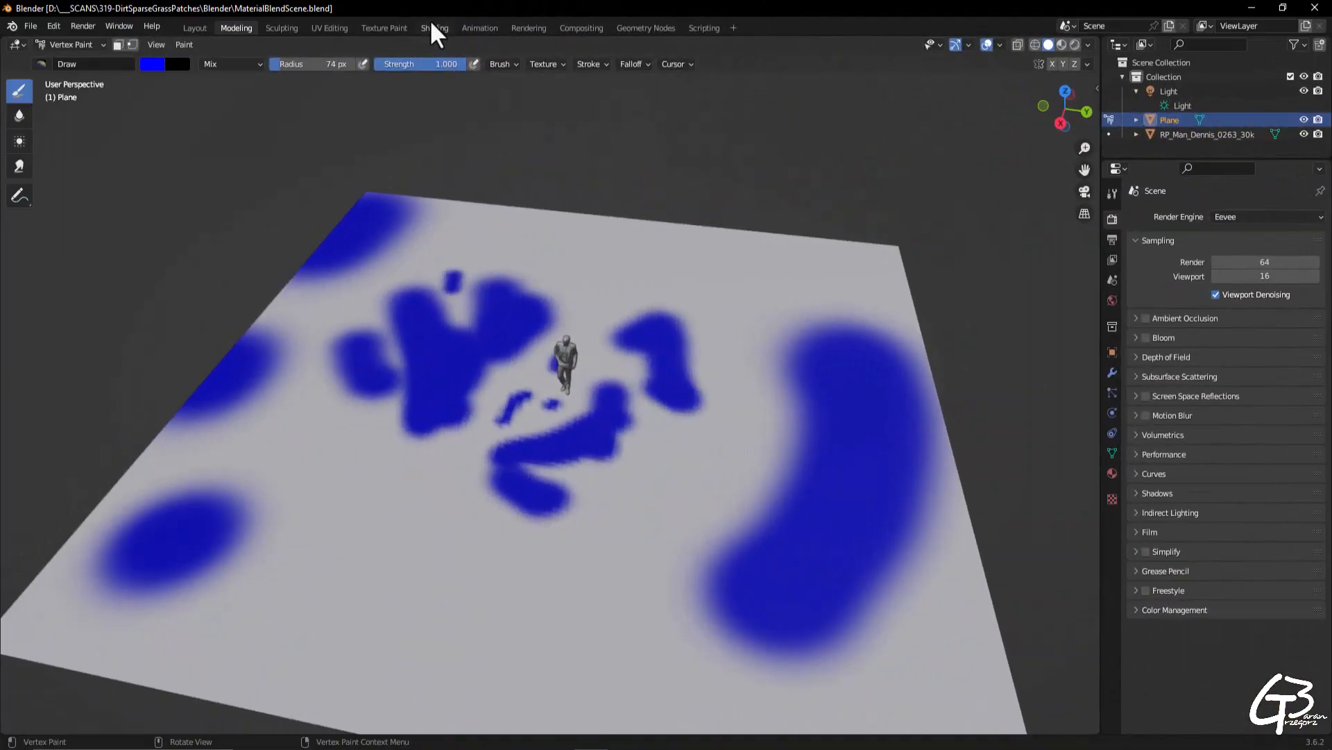
- Switch to the Shading workspace to edit the ground plane's material nodes
{"action": "left_click", "coordinate": [433, 28]}
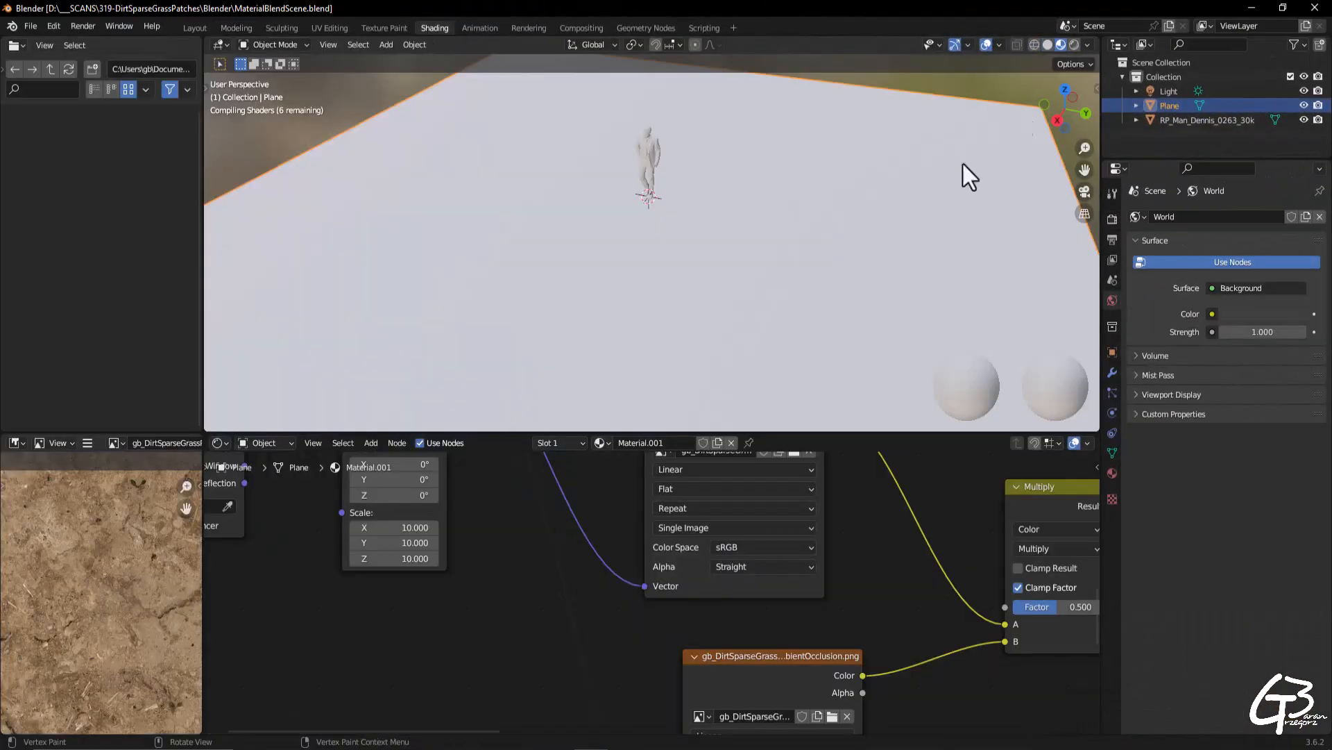